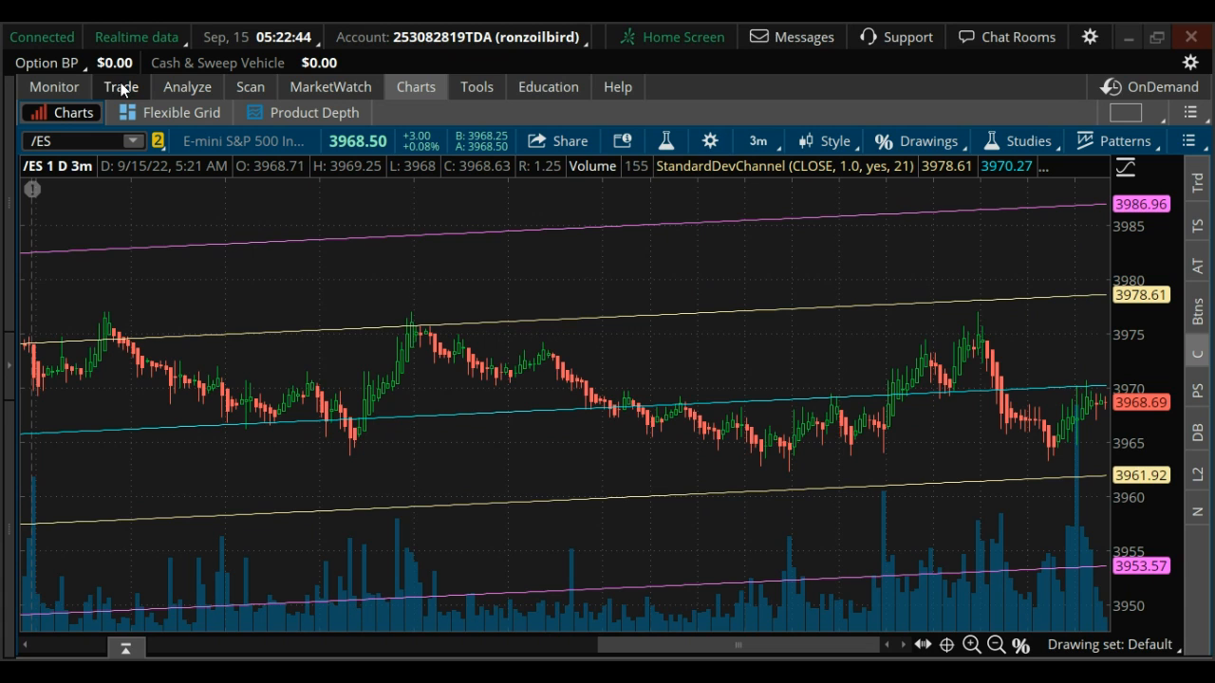
Load the SPX 4050/4060 call, 3850/3840 put iron condor at .25 credit into Analyze
left_click(118, 87)
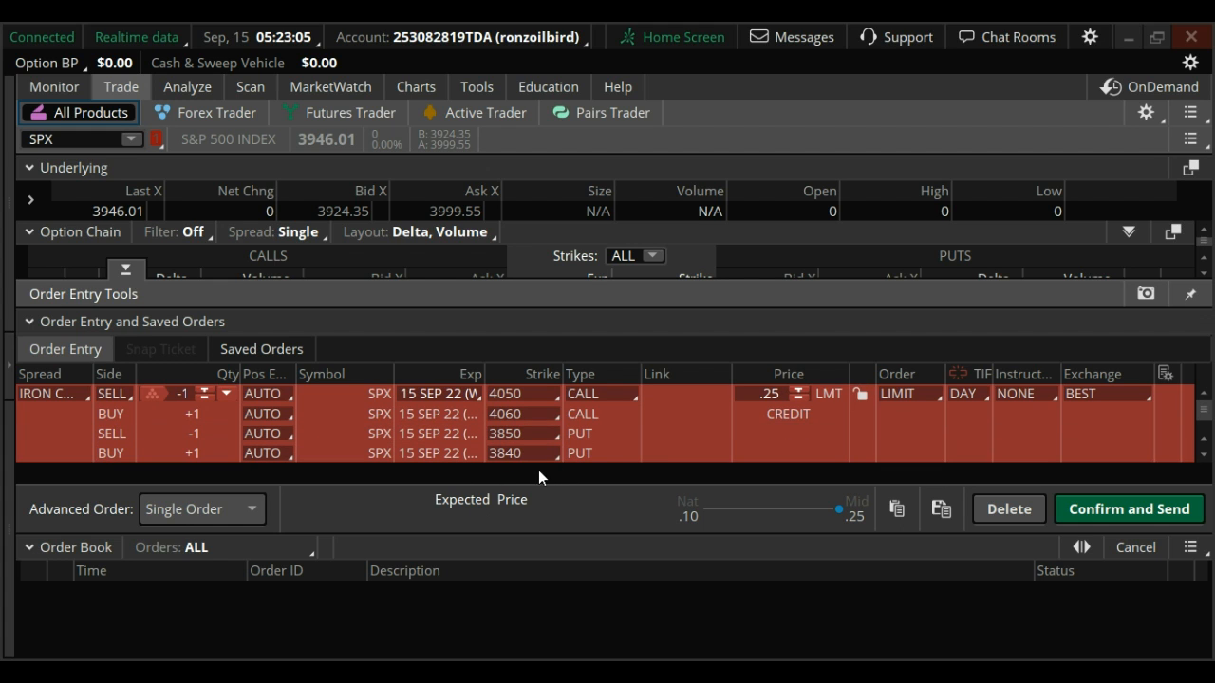
mouse_move(801, 475)
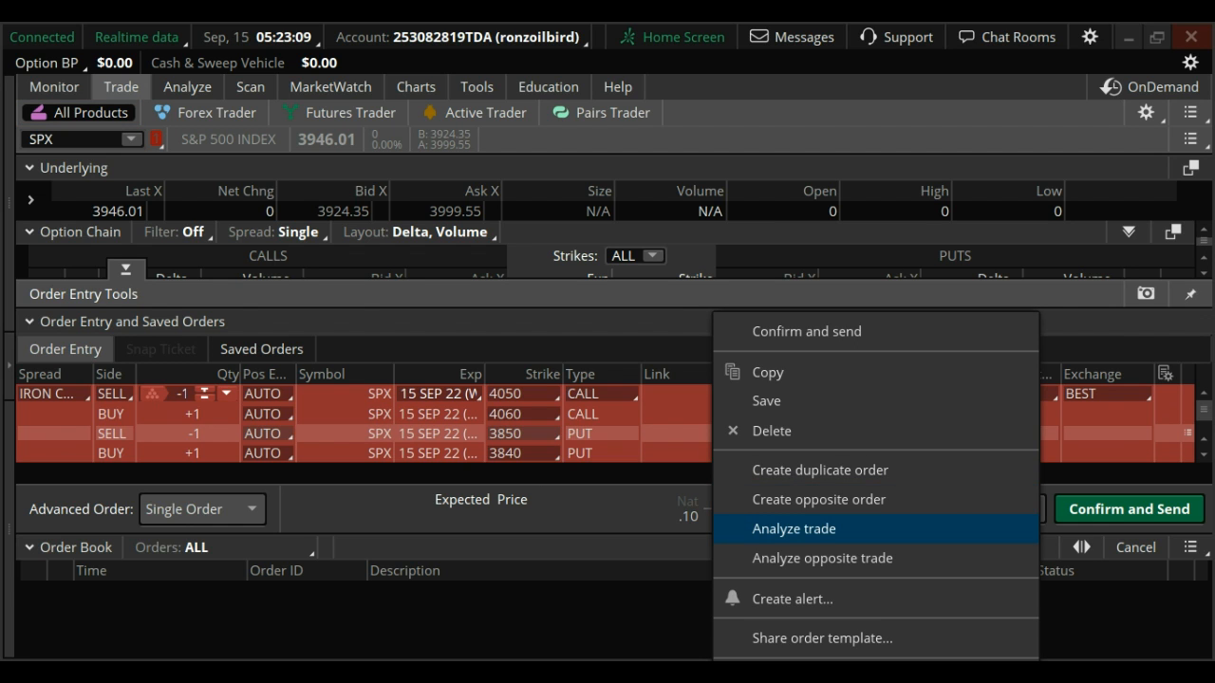
left_click(794, 529)
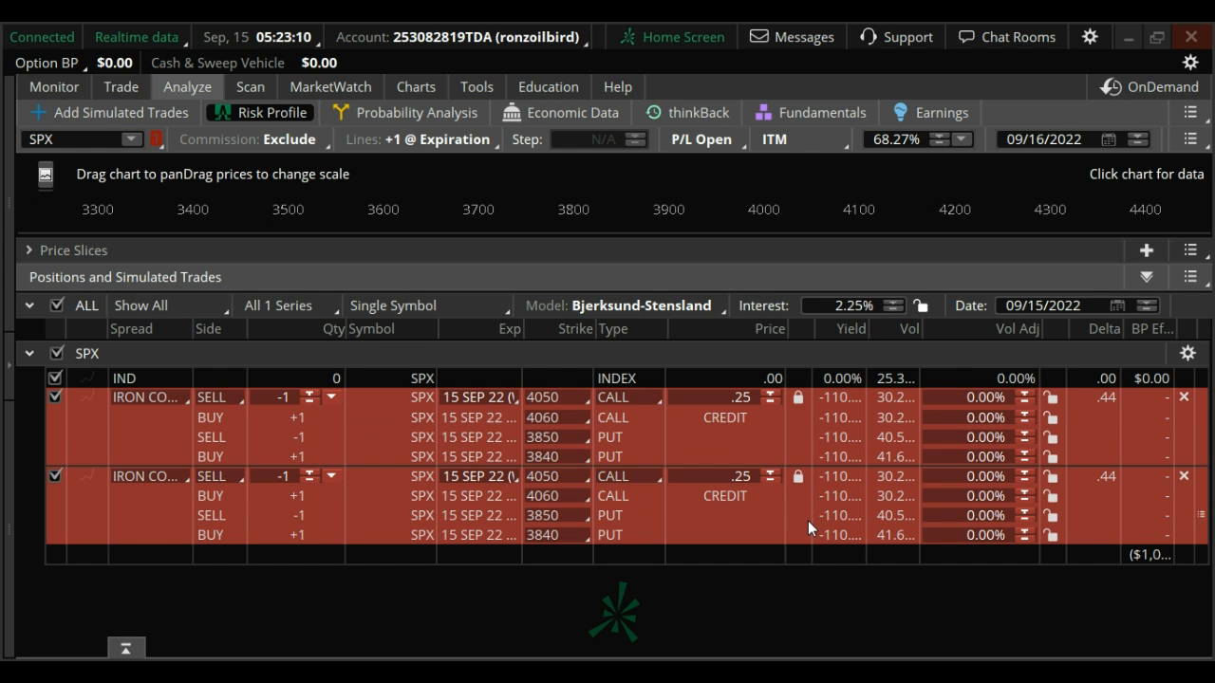